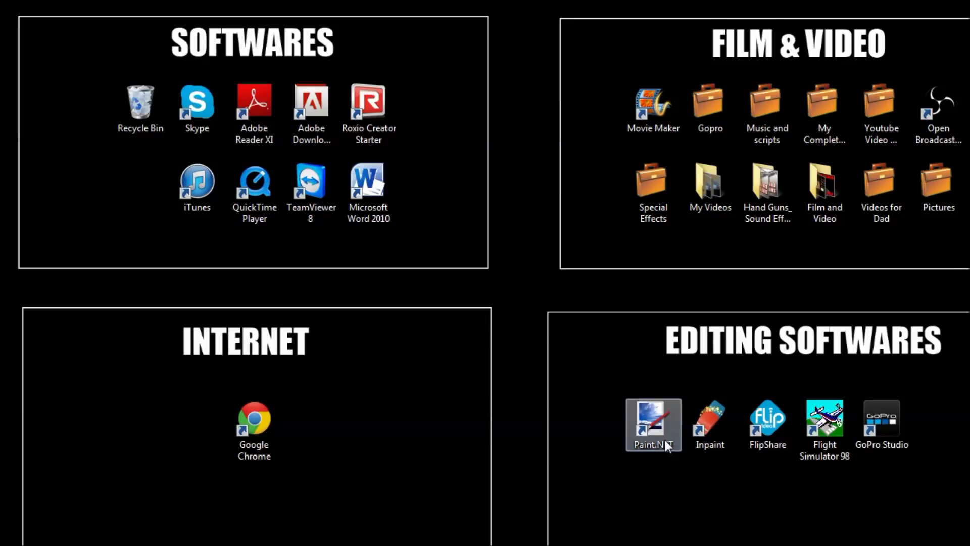
Launch Paint.NET from the desktop shortcut and close the Colors panel.
{"action": "double_click", "coordinate": [653, 424]}
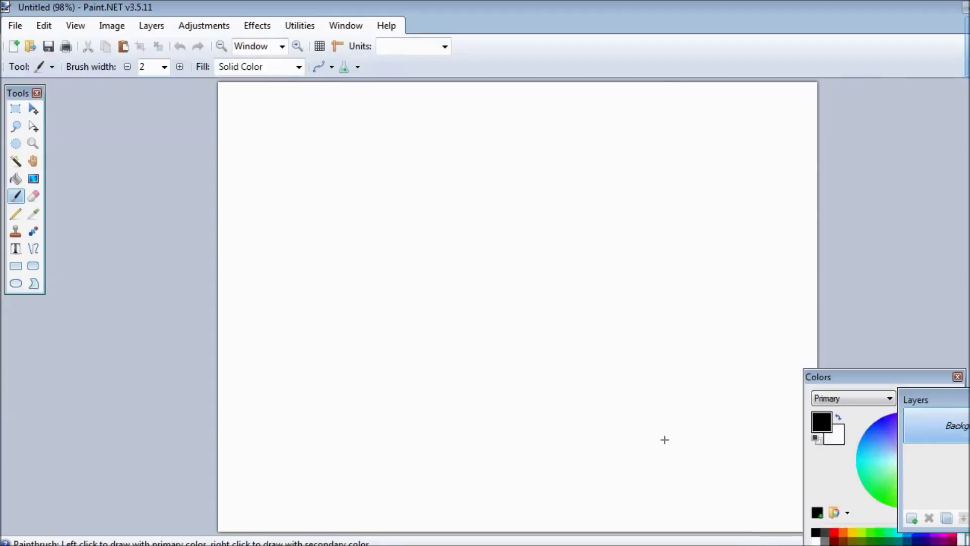
{"action": "left_click", "coordinate": [957, 376]}
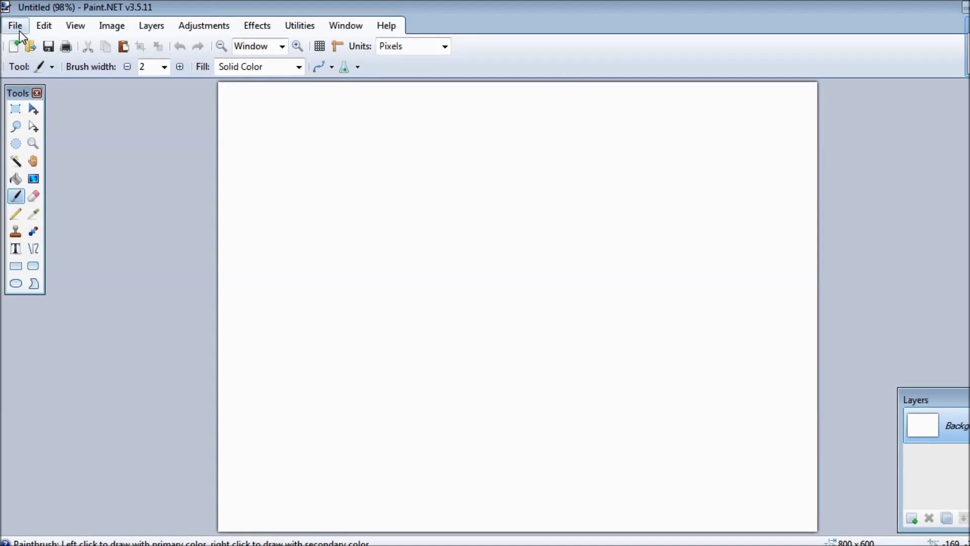
Open PhotoBurst 001.JPG from the GoPro photo-burst folder as the base image.
{"action": "left_click", "coordinate": [15, 25]}
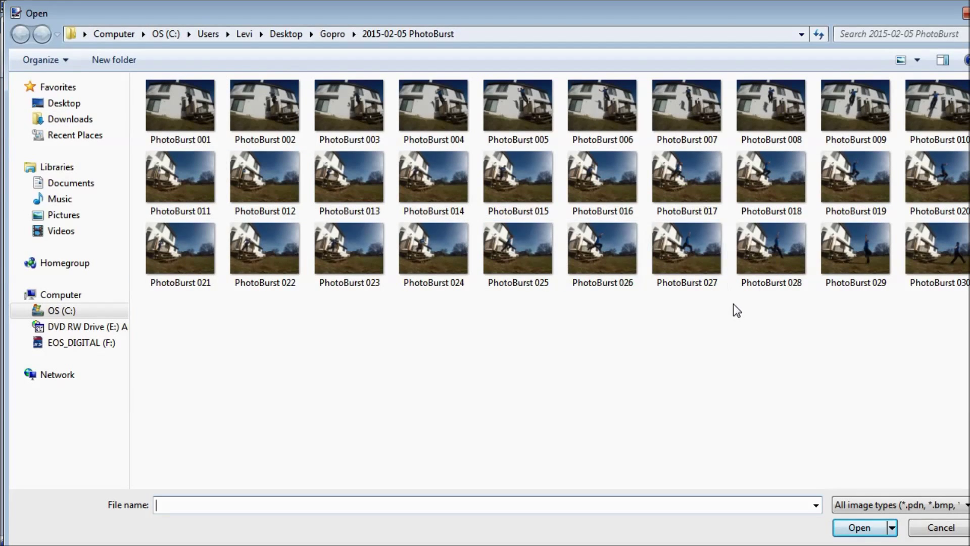
{"action": "left_click", "coordinate": [180, 112]}
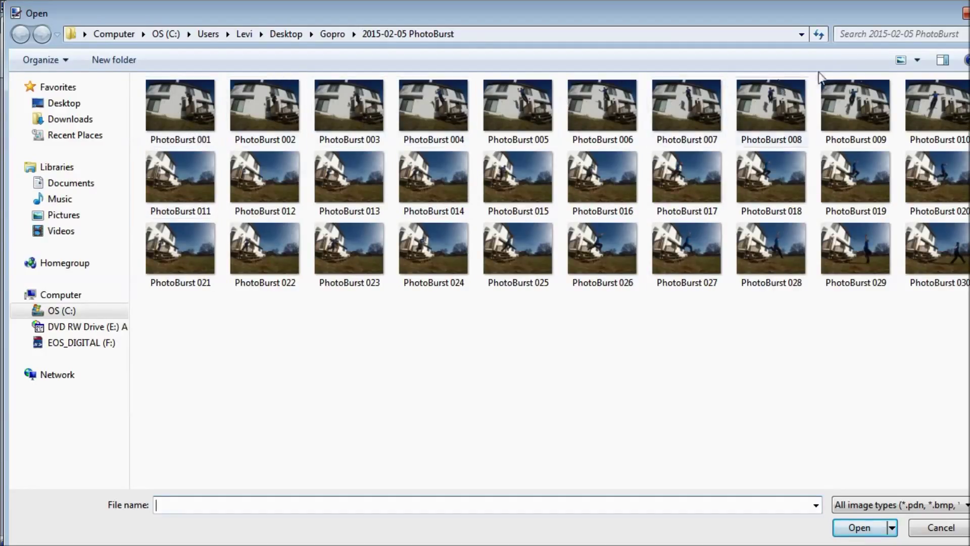
{"action": "mouse_move", "coordinate": [349, 112]}
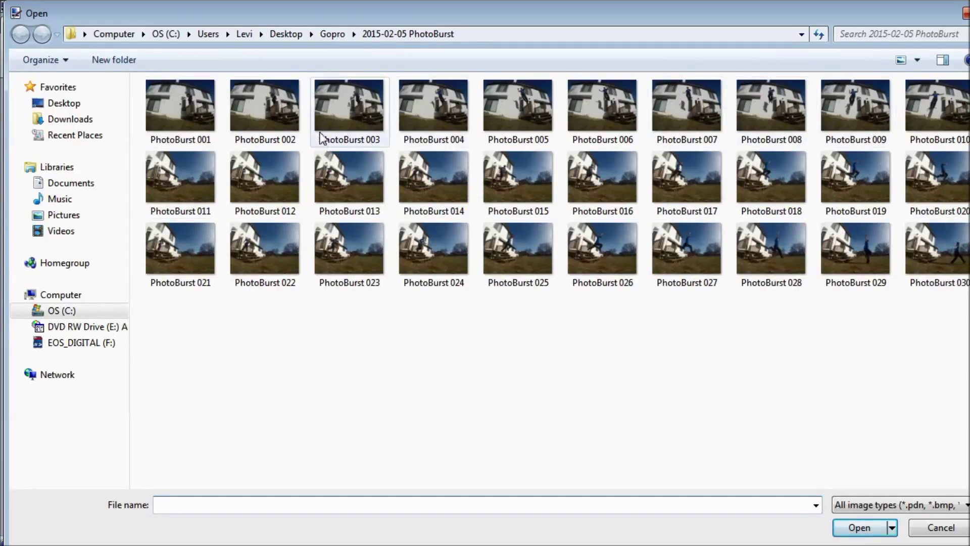
{"action": "left_click", "coordinate": [180, 111]}
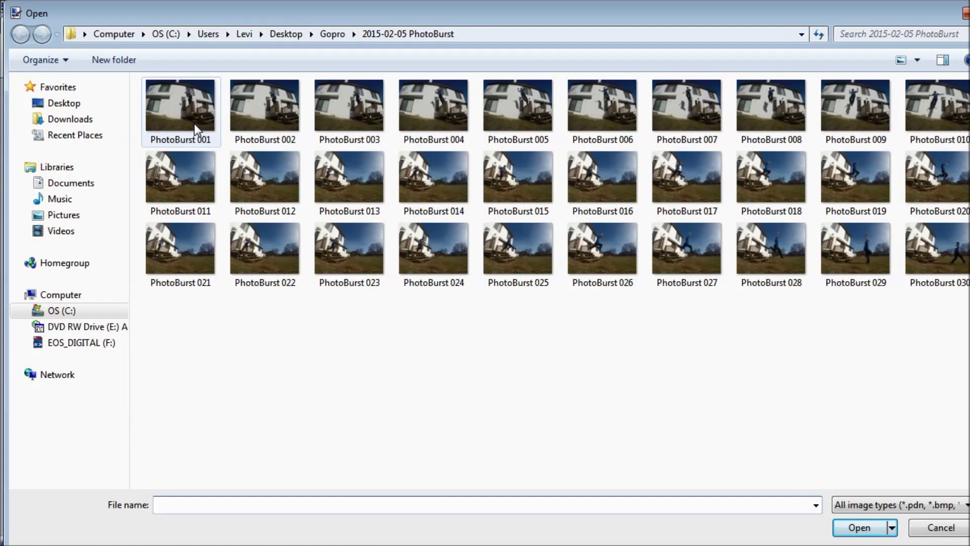
{"action": "double_click", "coordinate": [179, 105]}
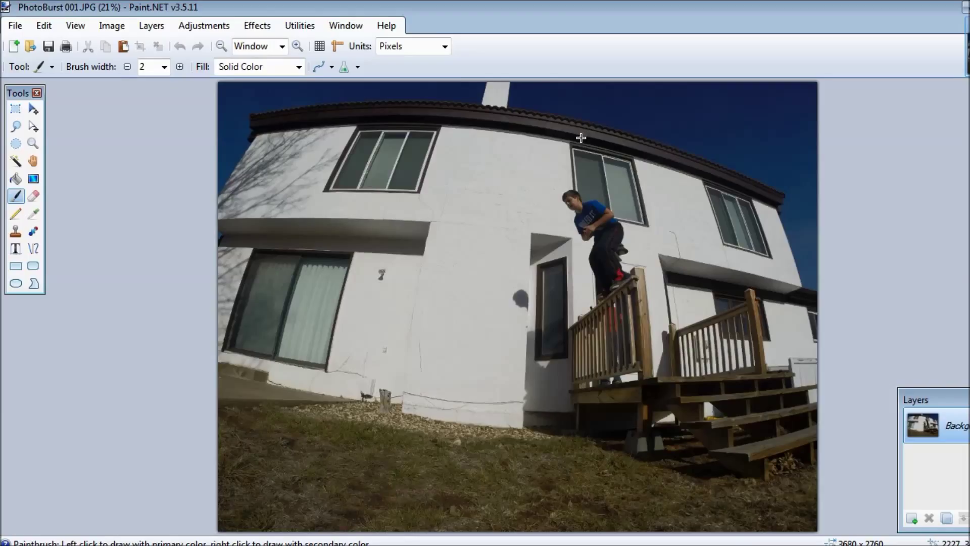
{"action": "mouse_move", "coordinate": [512, 258]}
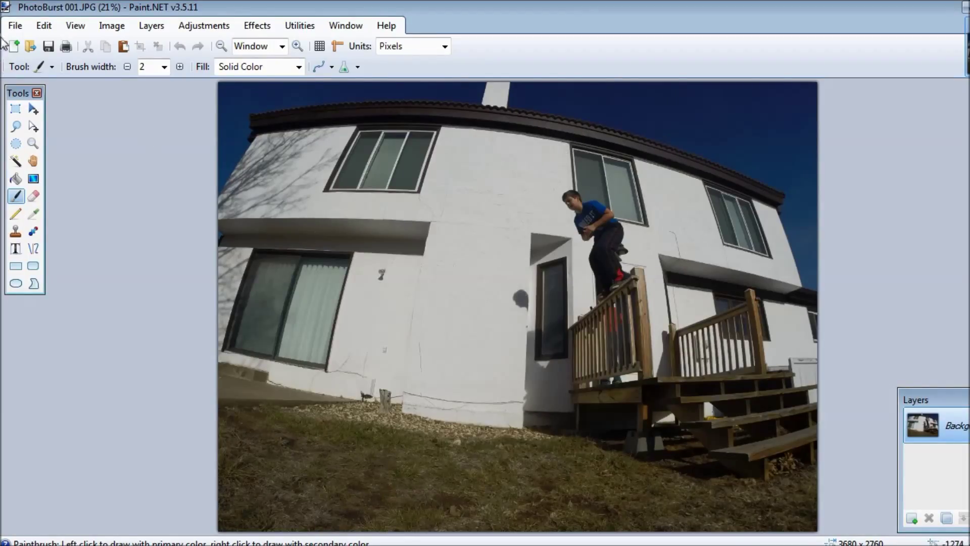
{"action": "left_click", "coordinate": [11, 47]}
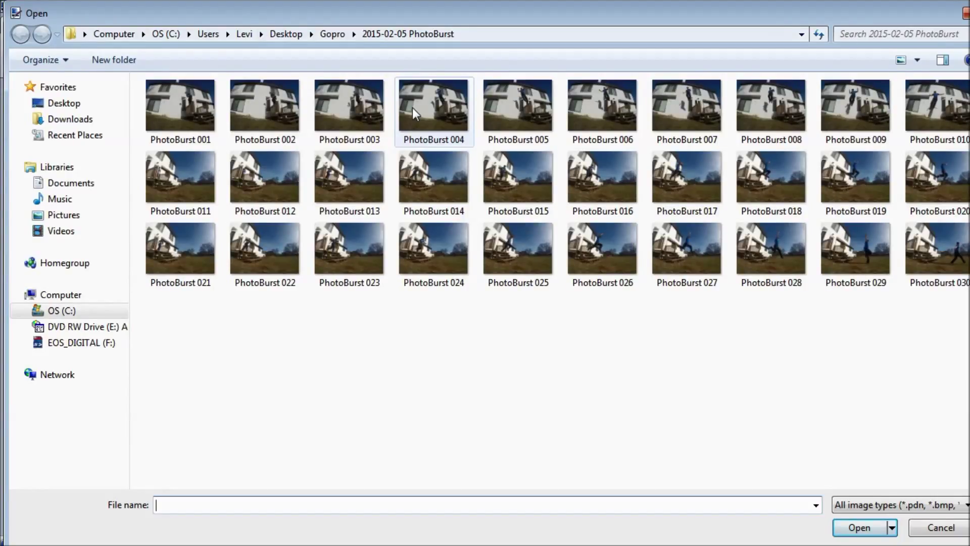
{"action": "right_click", "coordinate": [434, 111]}
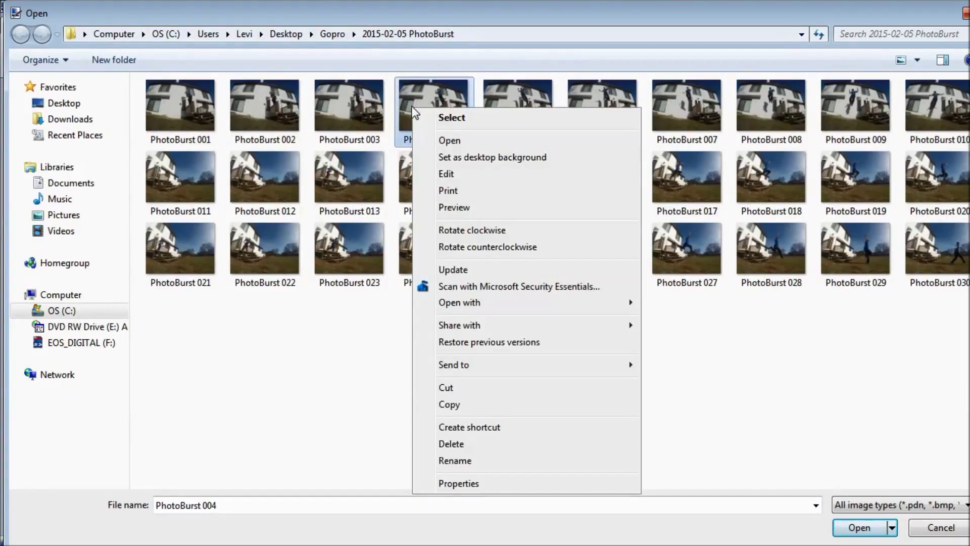
{"action": "mouse_move", "coordinate": [471, 401]}
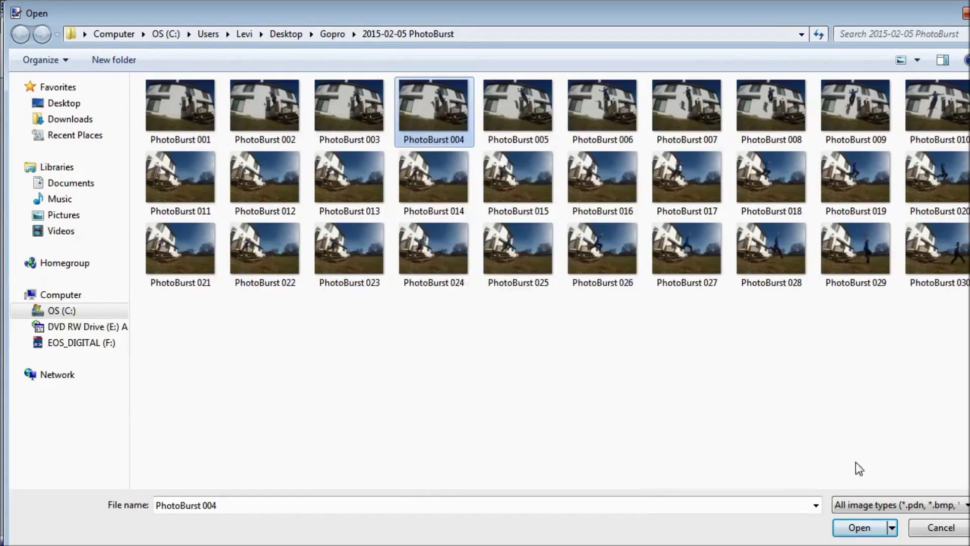
{"action": "left_click", "coordinate": [859, 528]}
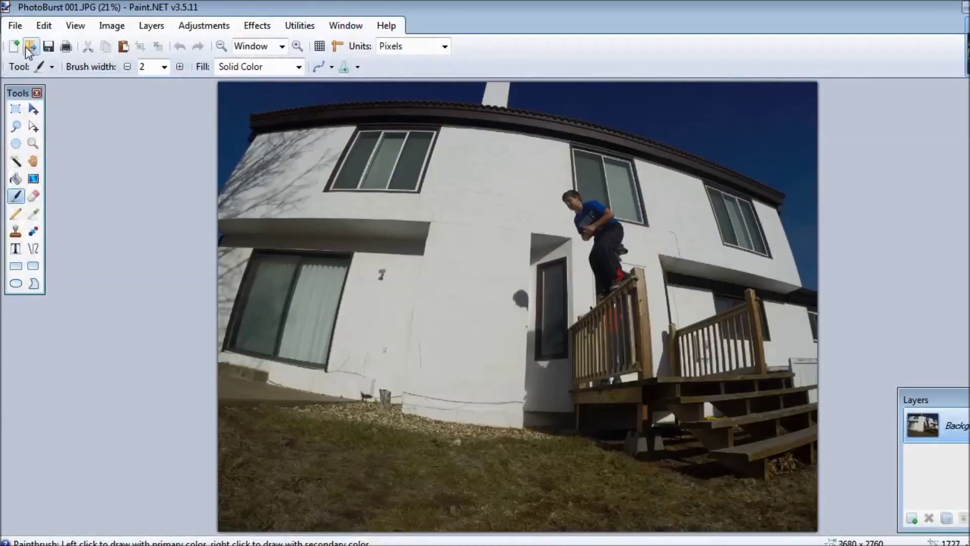
Paste the copied PhotoBurst 004 into a new layer above the base photo.
{"action": "left_click", "coordinate": [43, 25]}
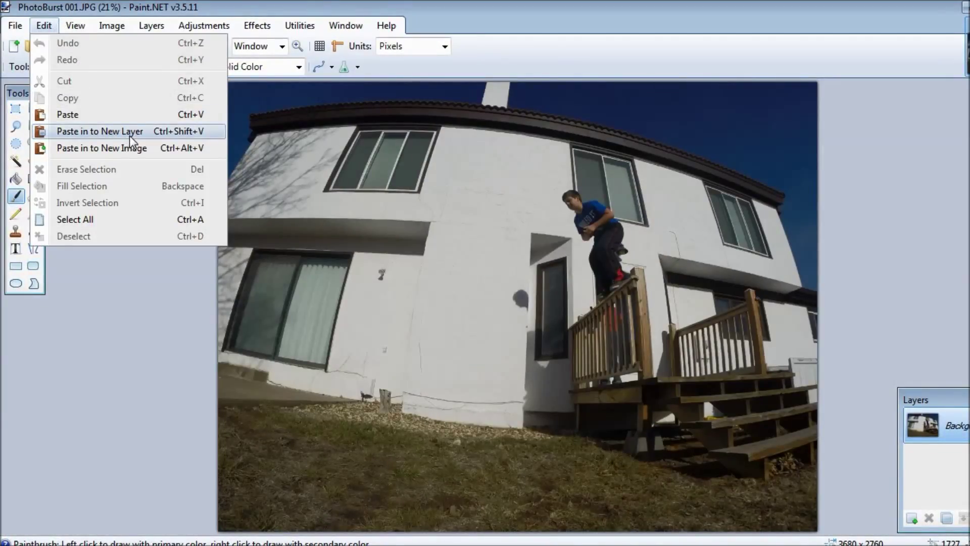
{"action": "left_click", "coordinate": [100, 130]}
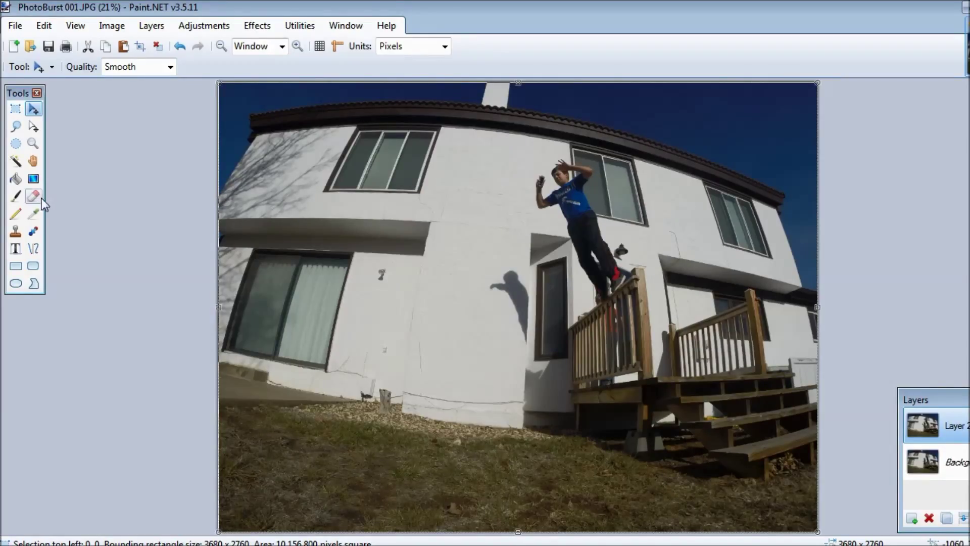
Select the Eraser and set its brush width to 50, then to 100.
{"action": "left_click", "coordinate": [32, 196]}
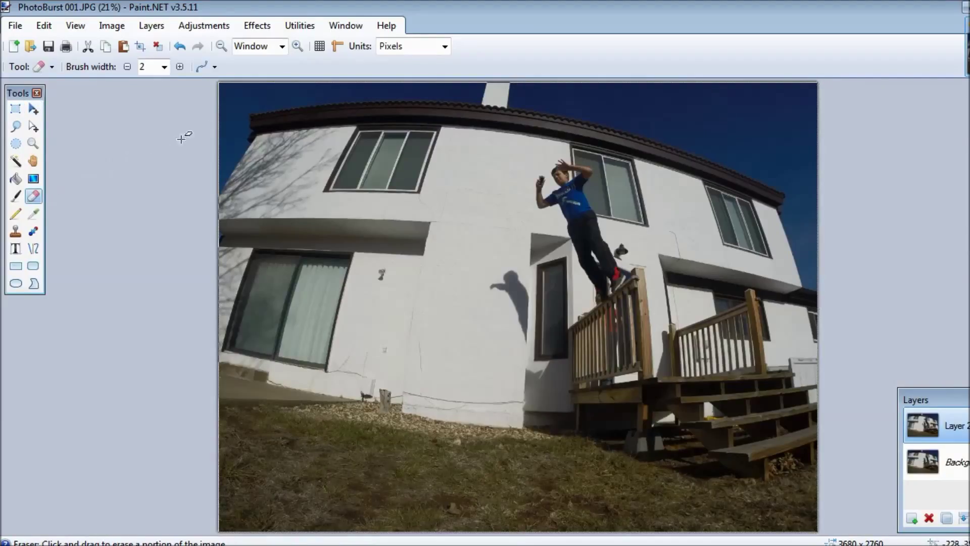
{"action": "left_click", "coordinate": [164, 67]}
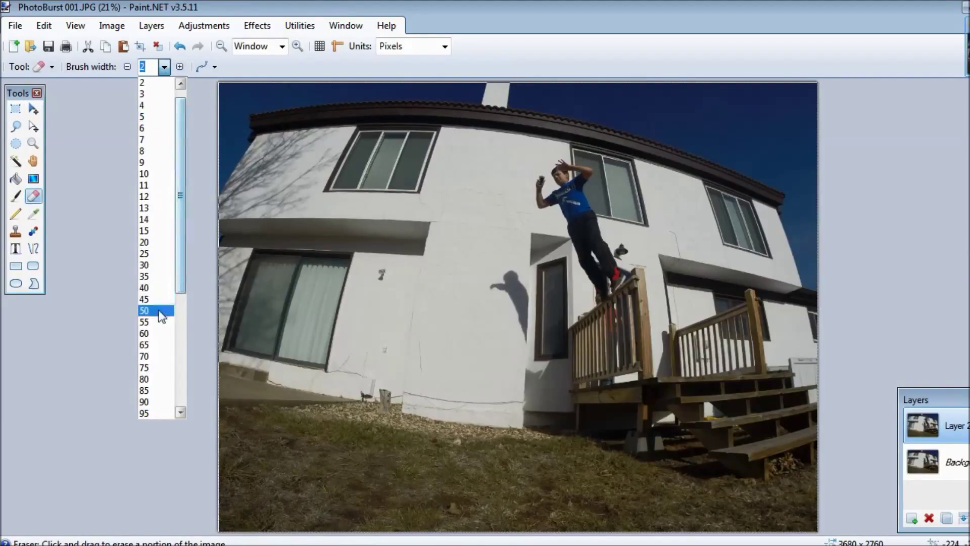
{"action": "left_click", "coordinate": [145, 311]}
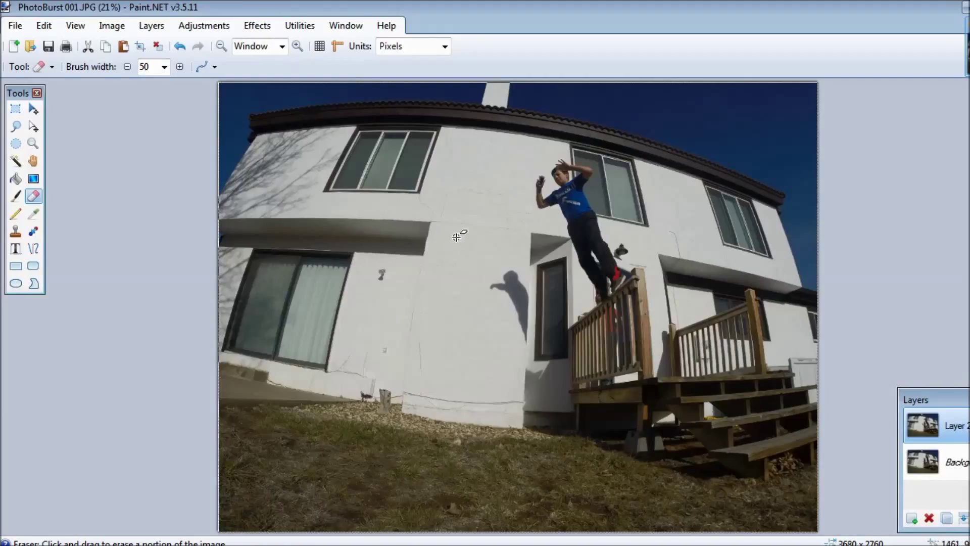
{"action": "left_click", "coordinate": [164, 67]}
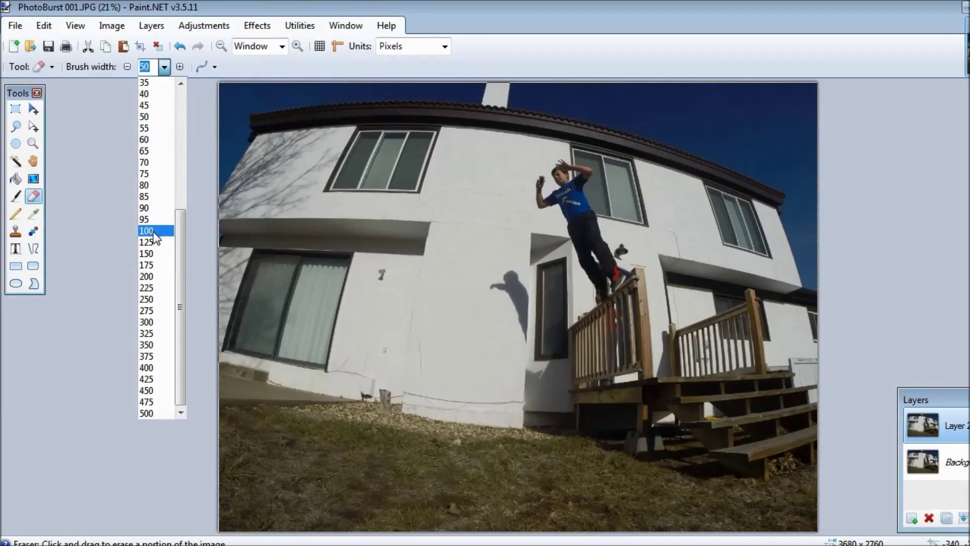
{"action": "left_click", "coordinate": [145, 230]}
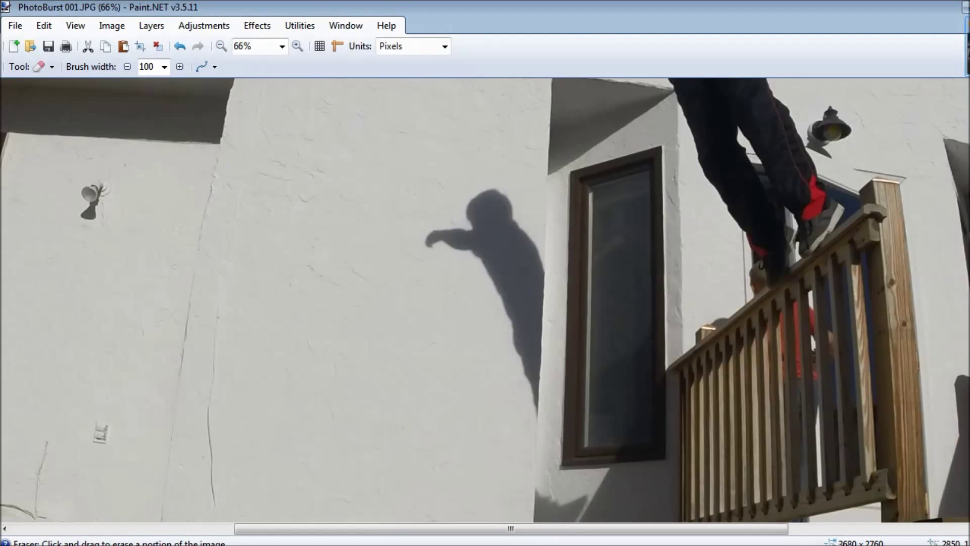
Erase the top layer around the second jumper so both figures show, then zoom out to 33%.
{"action": "scroll", "scroll_direction": "up", "scroll_amount": 3}
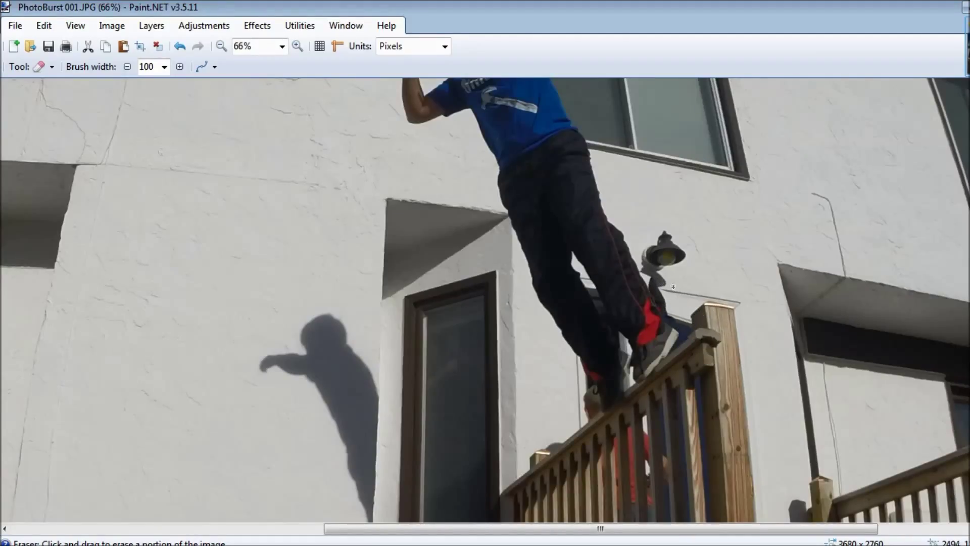
{"action": "mouse_move", "coordinate": [649, 230]}
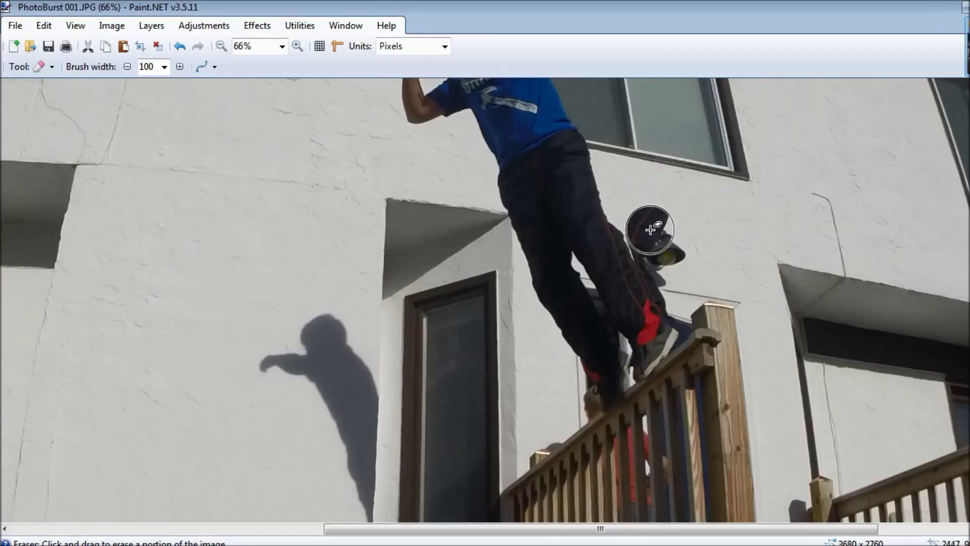
{"action": "mouse_move", "coordinate": [650, 236]}
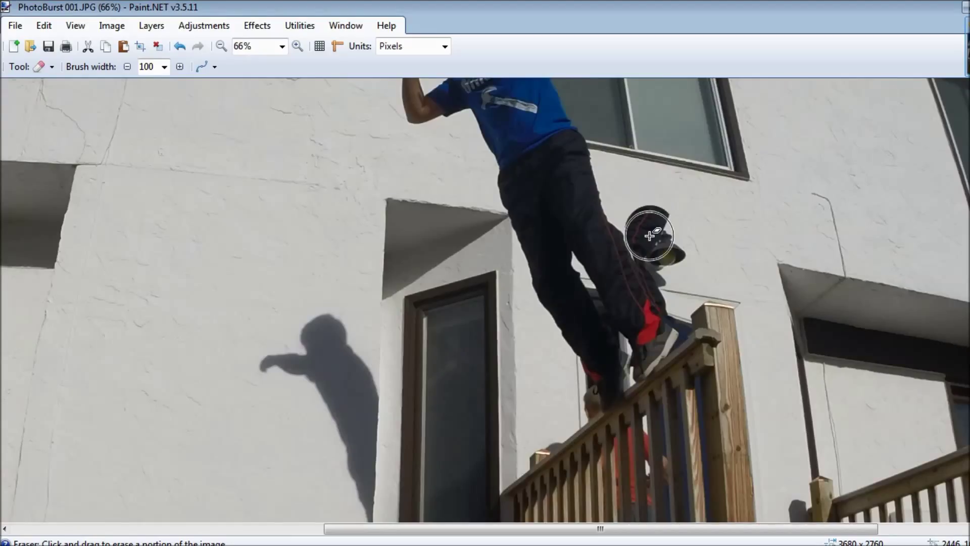
{"action": "mouse_move", "coordinate": [646, 221]}
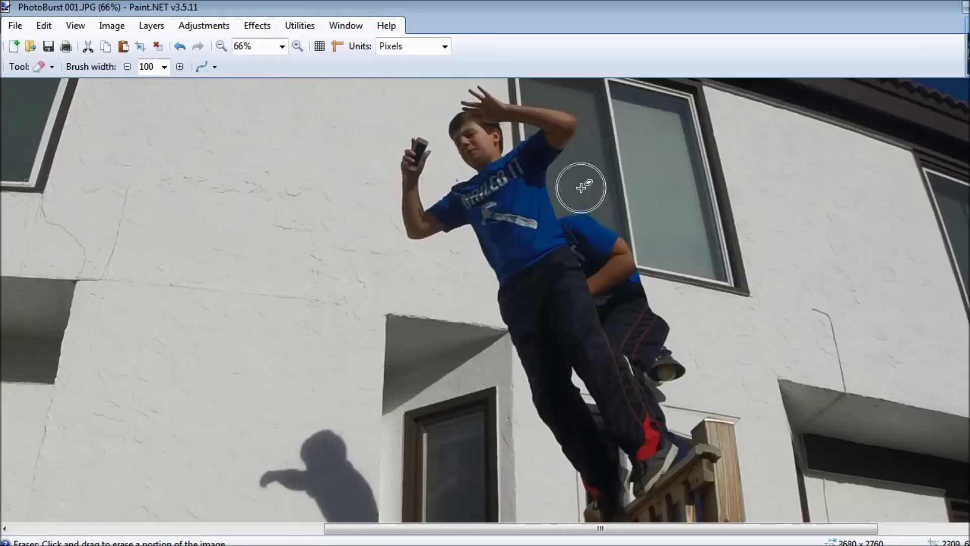
{"action": "mouse_move", "coordinate": [619, 195]}
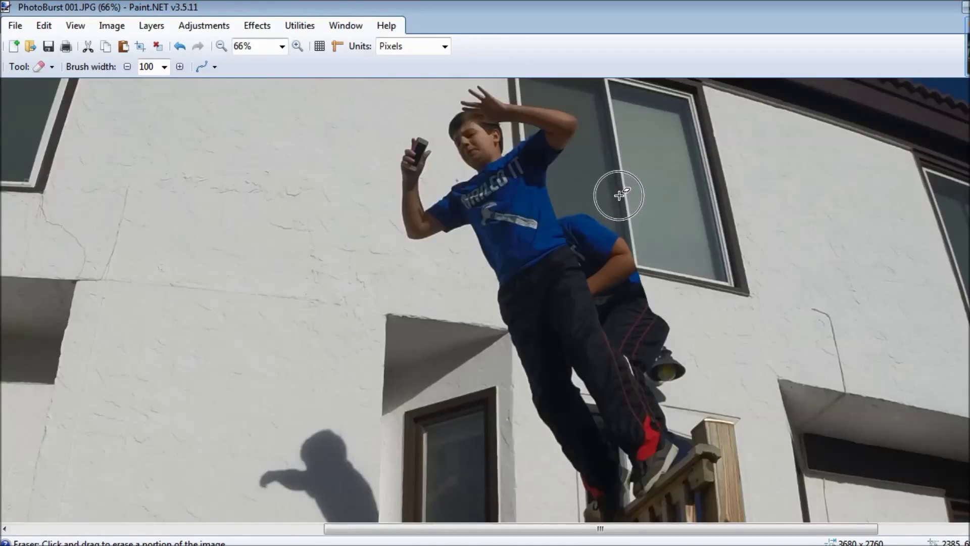
{"action": "mouse_move", "coordinate": [617, 222]}
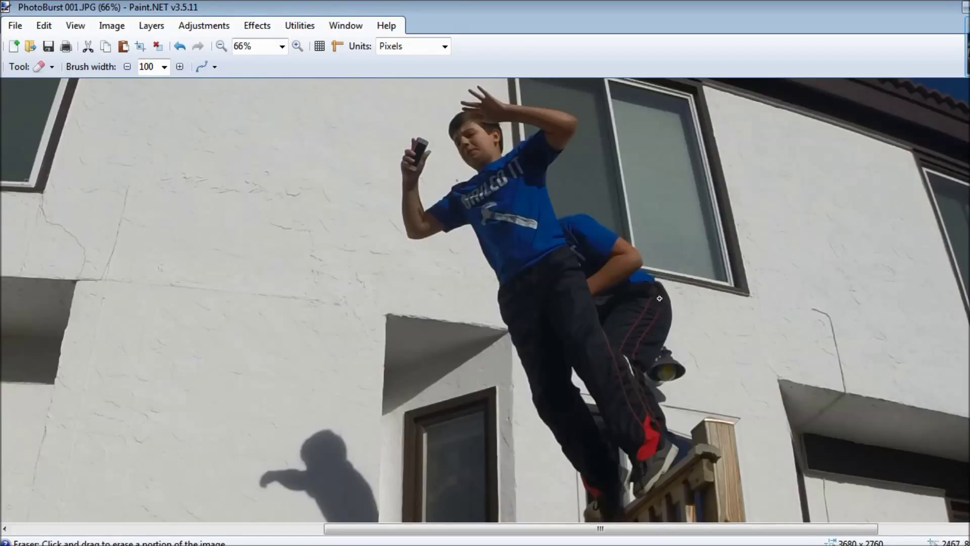
{"action": "mouse_move", "coordinate": [659, 310]}
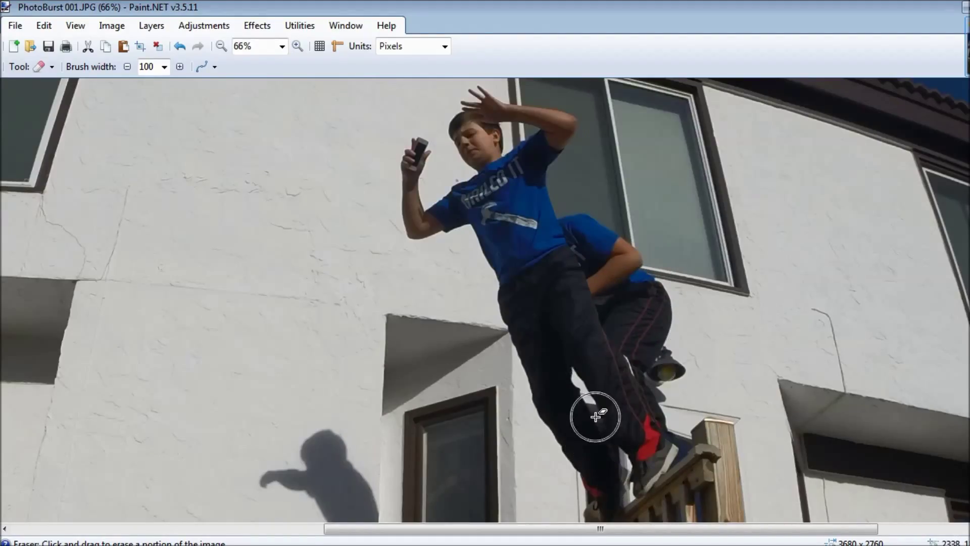
{"action": "mouse_move", "coordinate": [452, 245]}
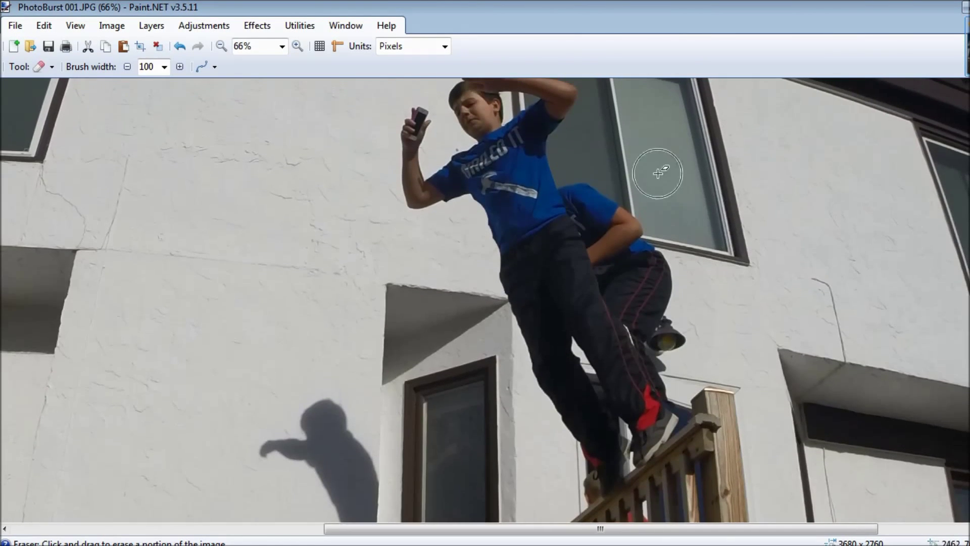
{"action": "mouse_move", "coordinate": [903, 205]}
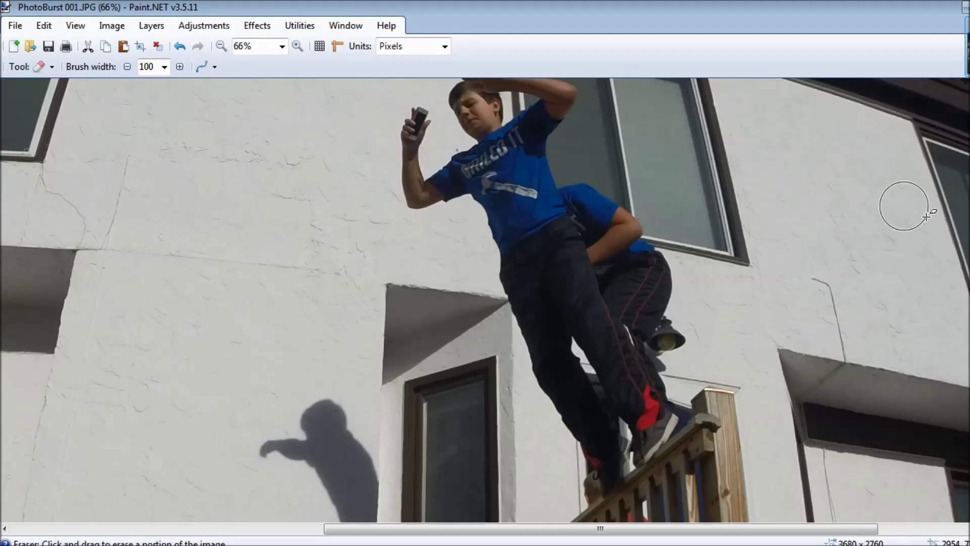
{"action": "scroll", "scroll_direction": "up", "scroll_amount": 3}
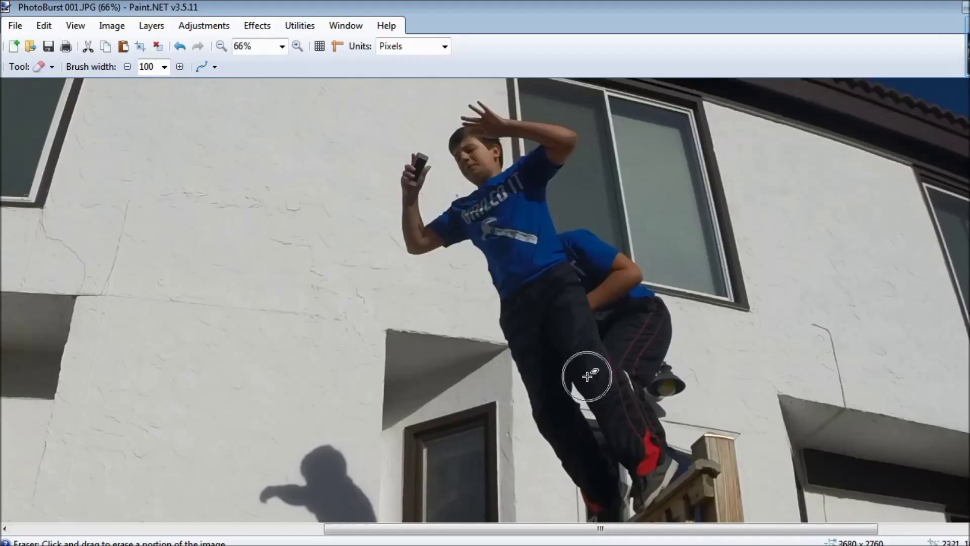
{"action": "mouse_move", "coordinate": [172, 83]}
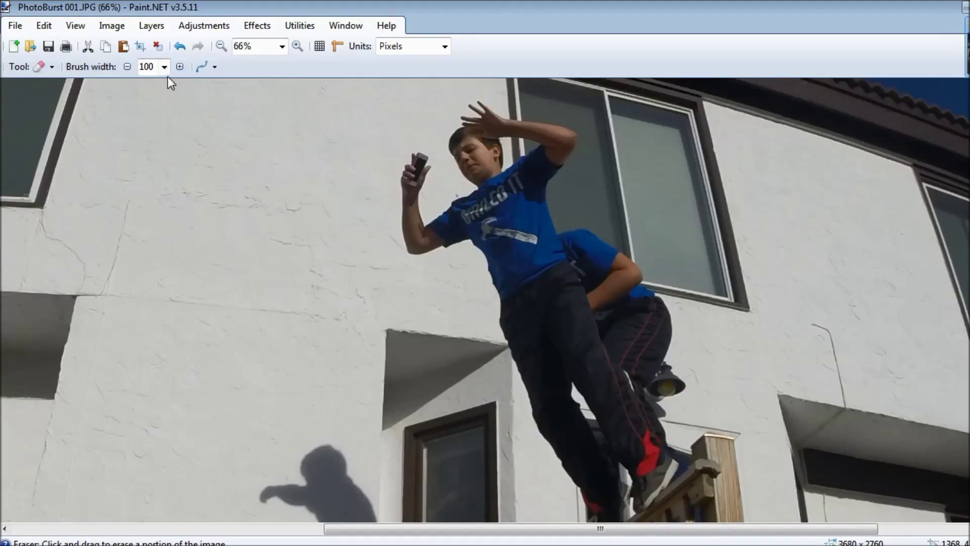
{"action": "left_click", "coordinate": [164, 67]}
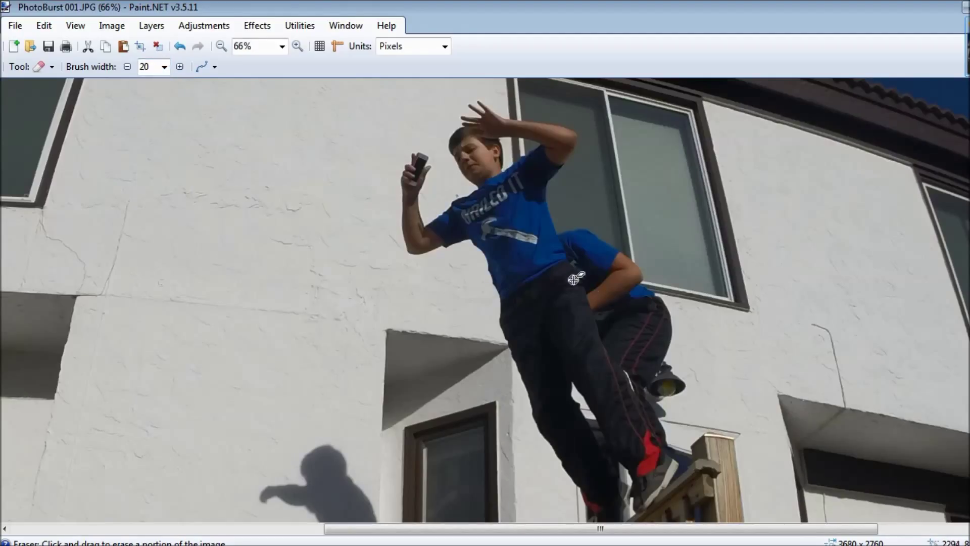
{"action": "mouse_move", "coordinate": [578, 399]}
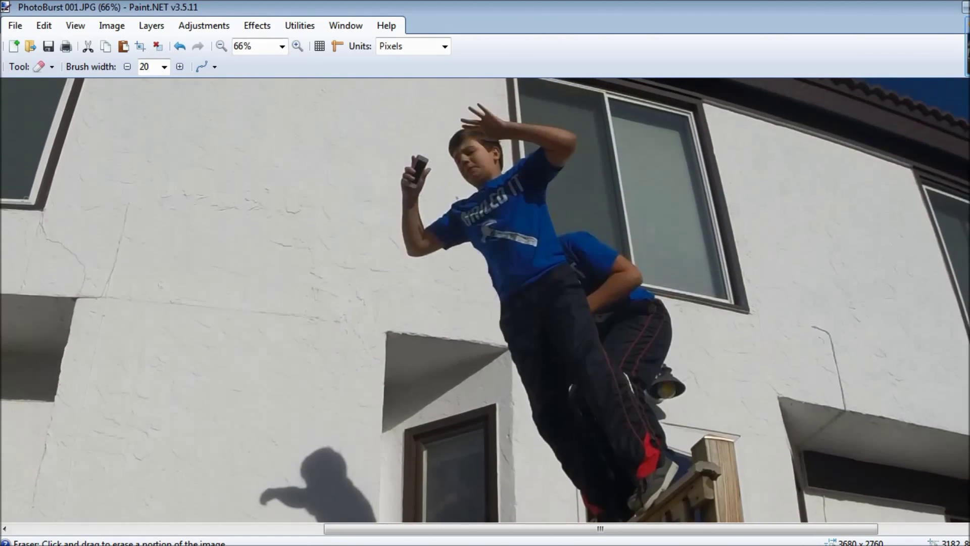
{"action": "scroll", "scroll_direction": "down", "scroll_amount": 3}
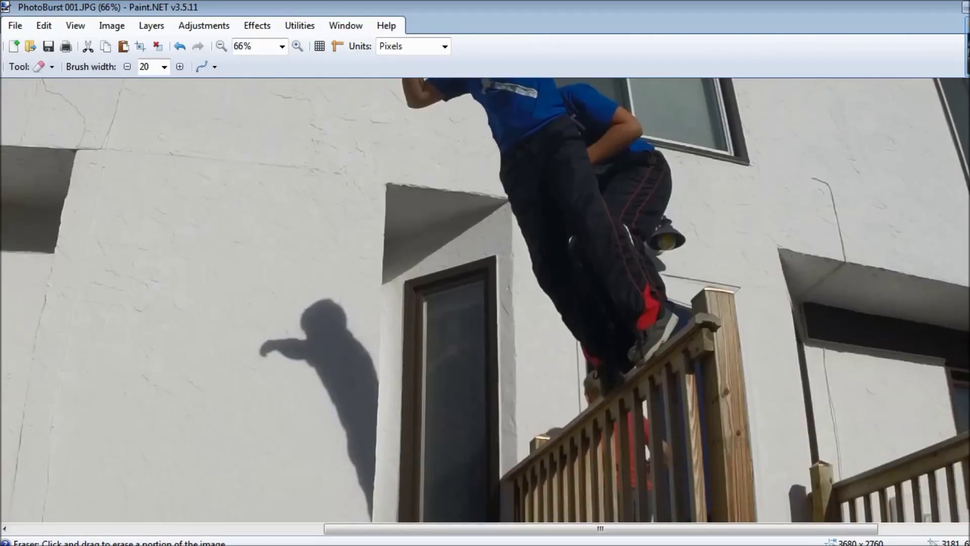
{"action": "mouse_move", "coordinate": [777, 307]}
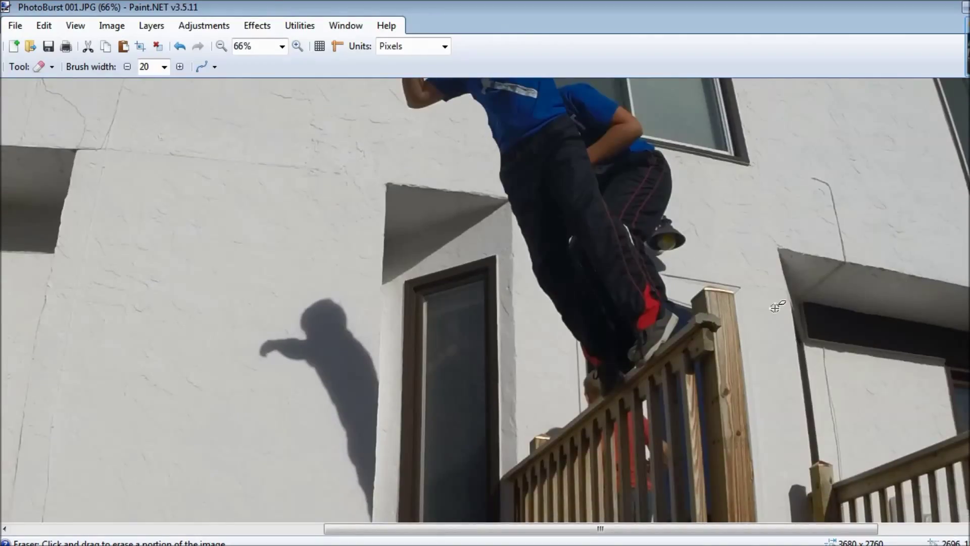
{"action": "mouse_move", "coordinate": [259, 370]}
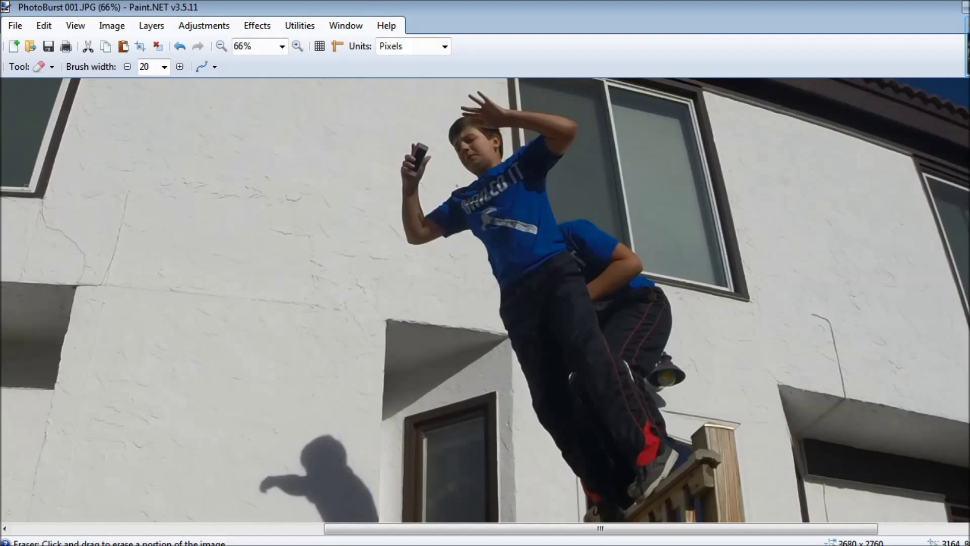
{"action": "left_click", "coordinate": [222, 45]}
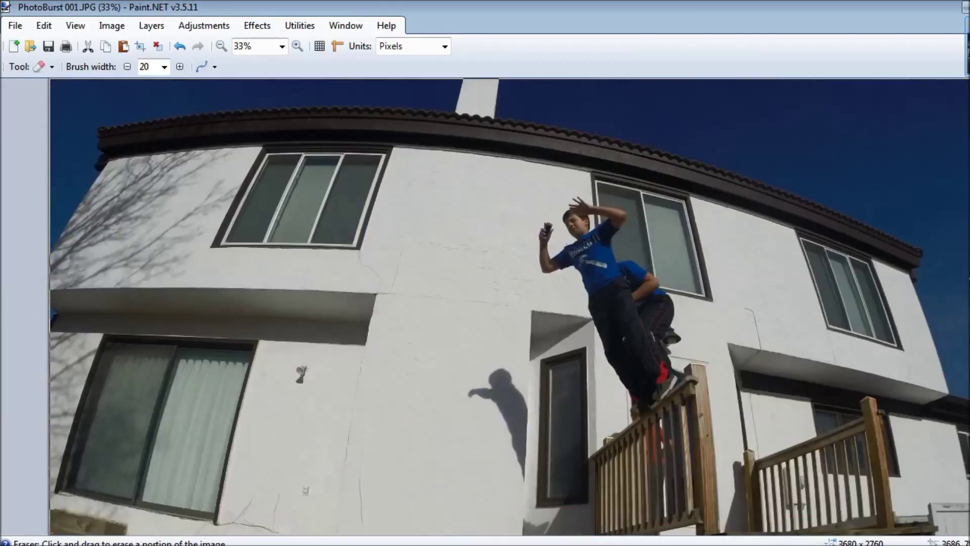
{"action": "mouse_move", "coordinate": [756, 308]}
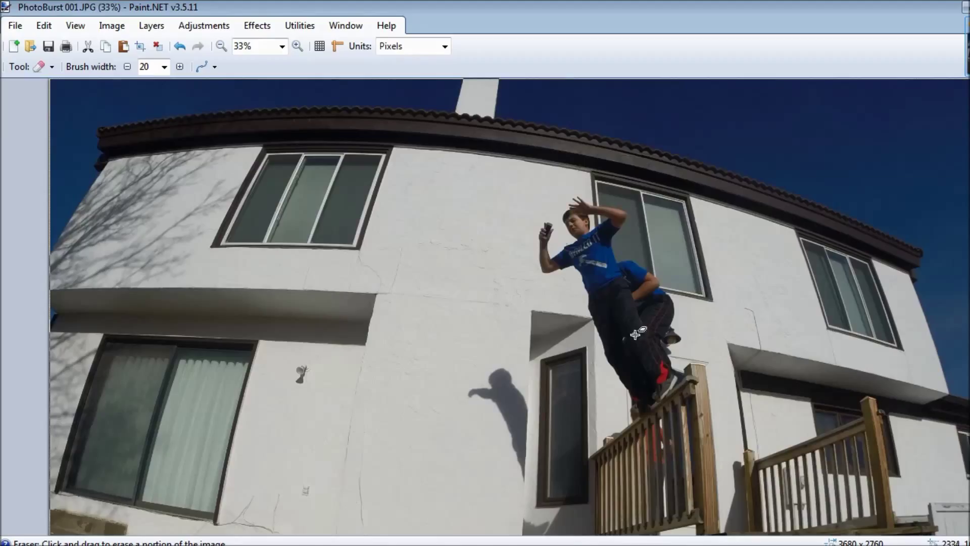
{"action": "left_click", "coordinate": [14, 25]}
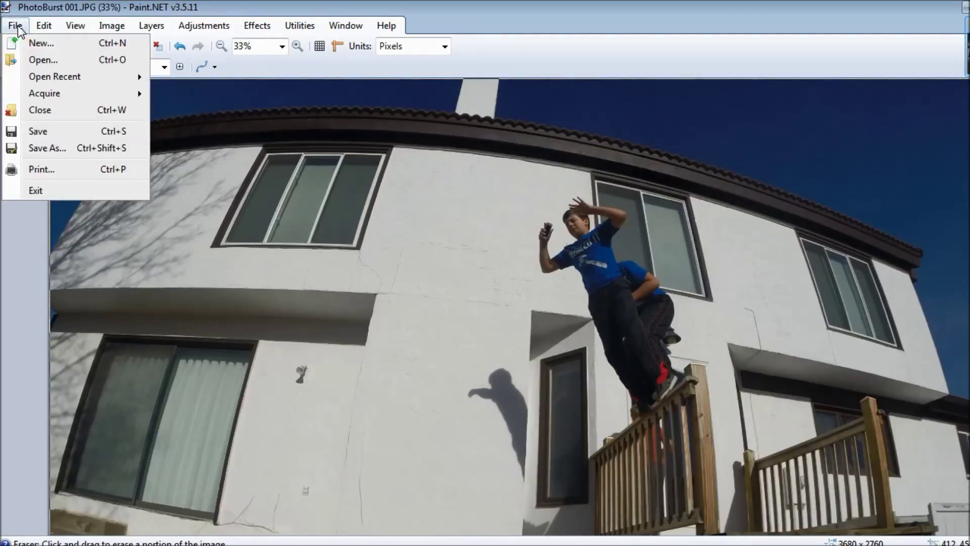
Open the next PhotoBurst image and copy it for pasting as a new top layer.
{"action": "left_click", "coordinate": [42, 60]}
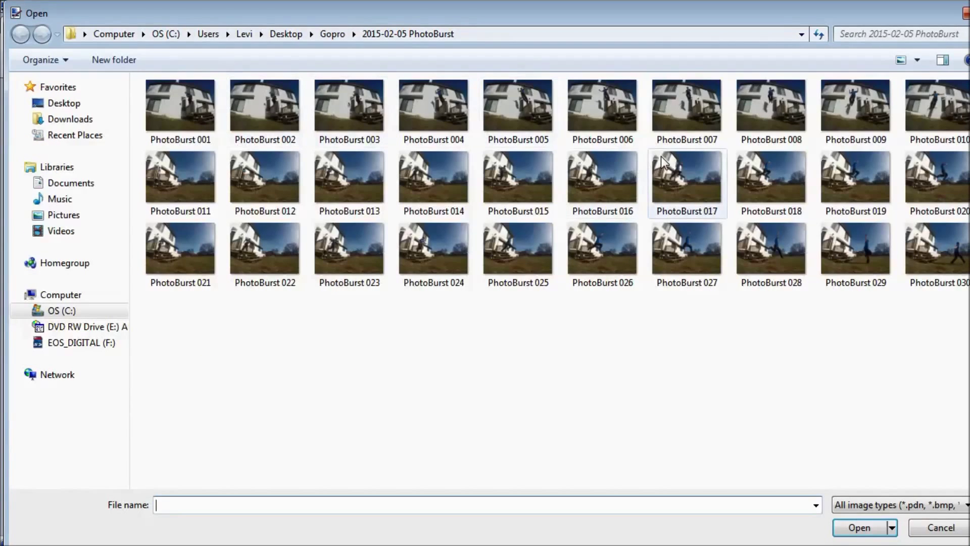
{"action": "right_click", "coordinate": [517, 105]}
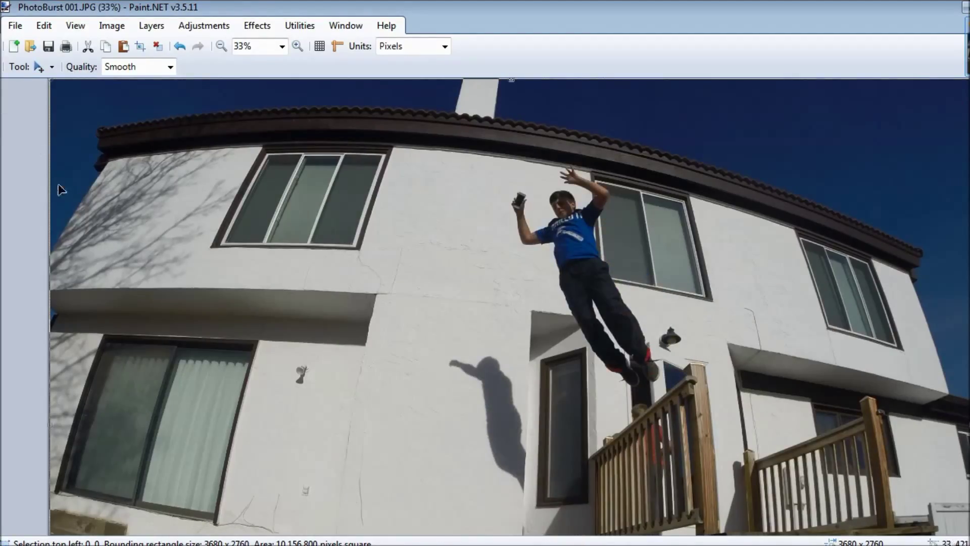
Erase the new layer around the jumper with a 100-width eraser so three figures show.
{"action": "left_click", "coordinate": [37, 66]}
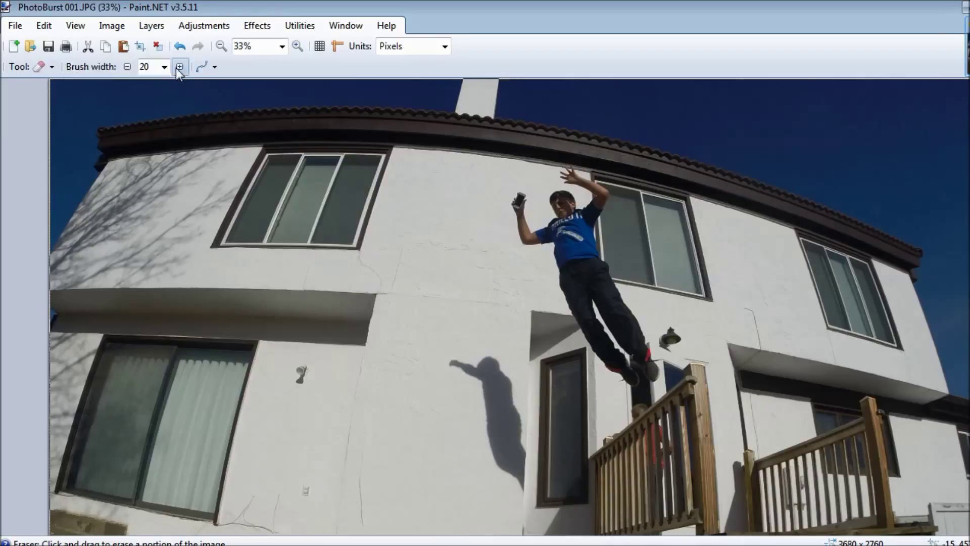
{"action": "left_click", "coordinate": [164, 67]}
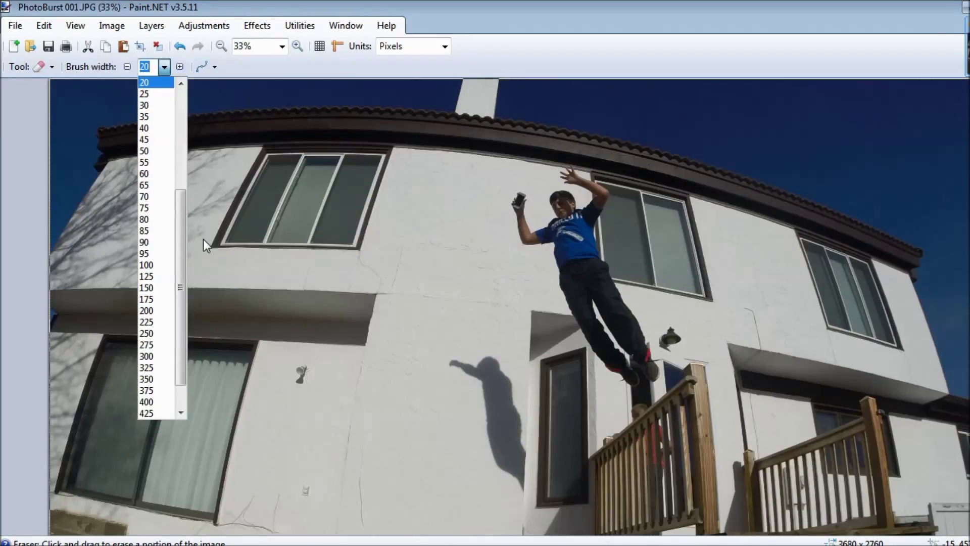
{"action": "mouse_move", "coordinate": [180, 213]}
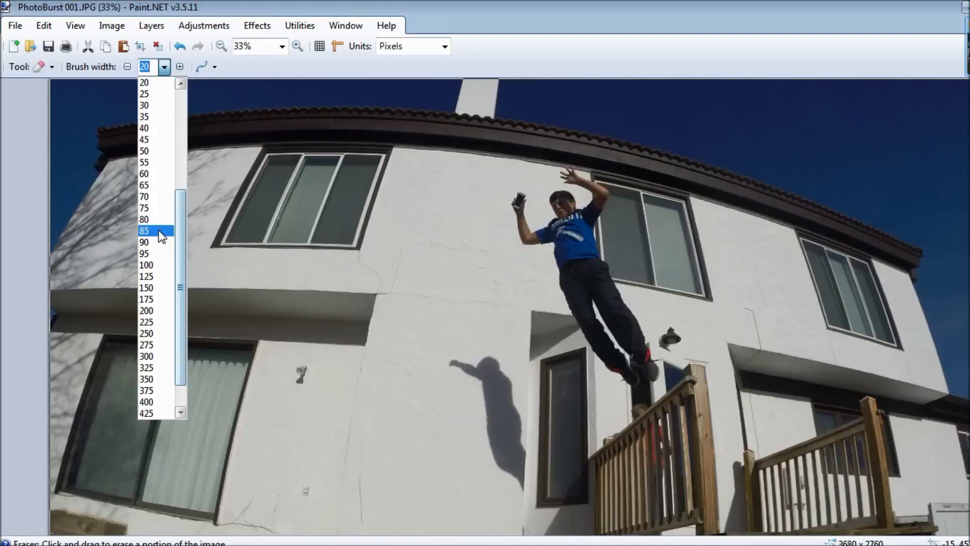
{"action": "left_click", "coordinate": [147, 264]}
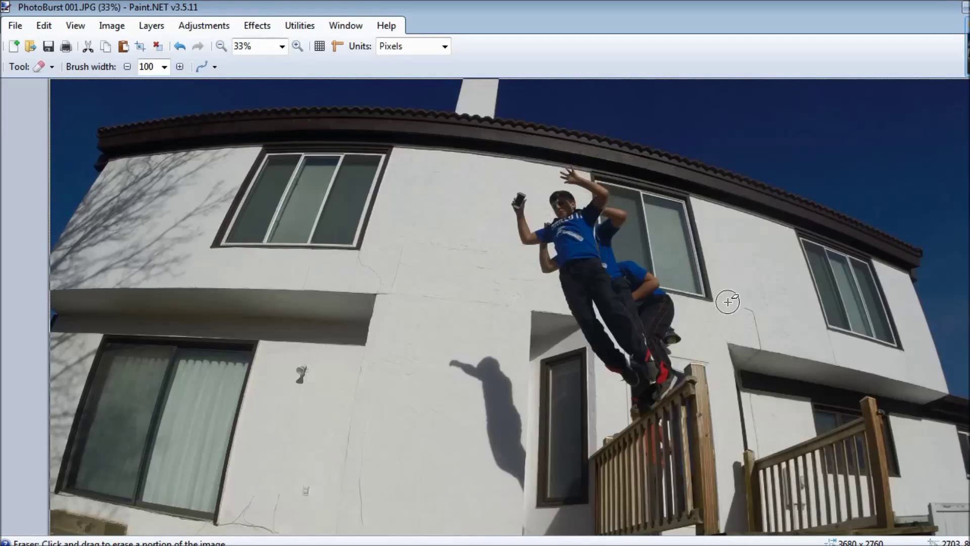
{"action": "left_click", "coordinate": [297, 45]}
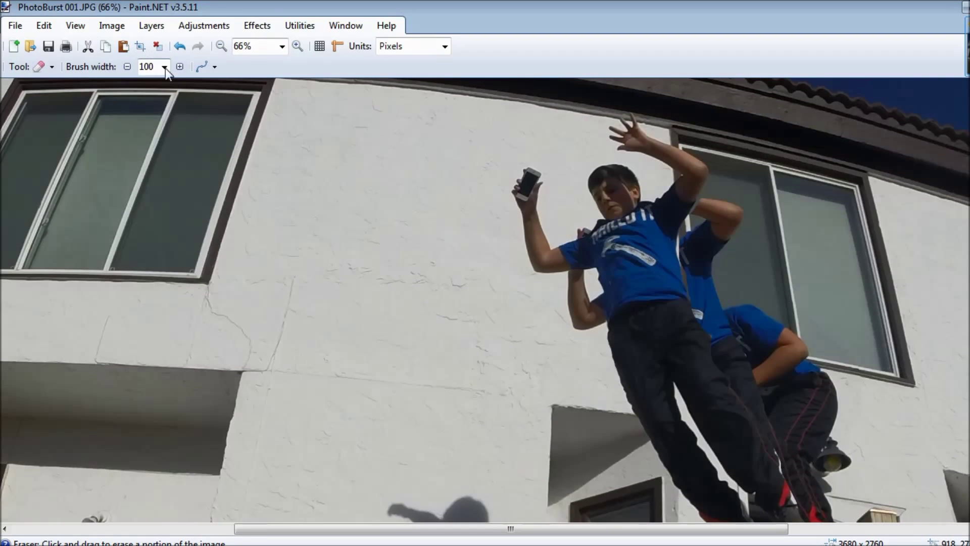
Refine erasing at widths 55, 48 and 44 to reveal the overlapping shadows, then zoom out.
{"action": "left_click", "coordinate": [164, 67]}
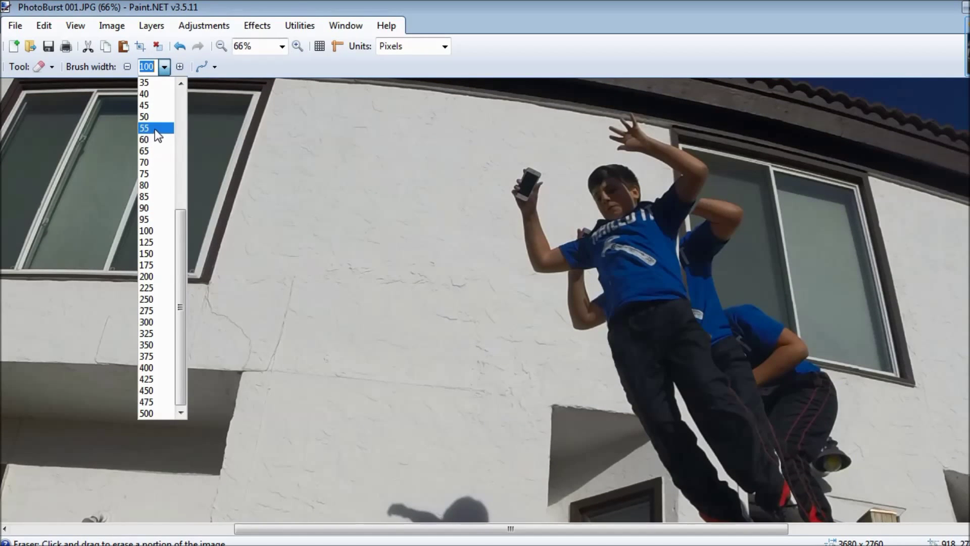
{"action": "left_click", "coordinate": [145, 128]}
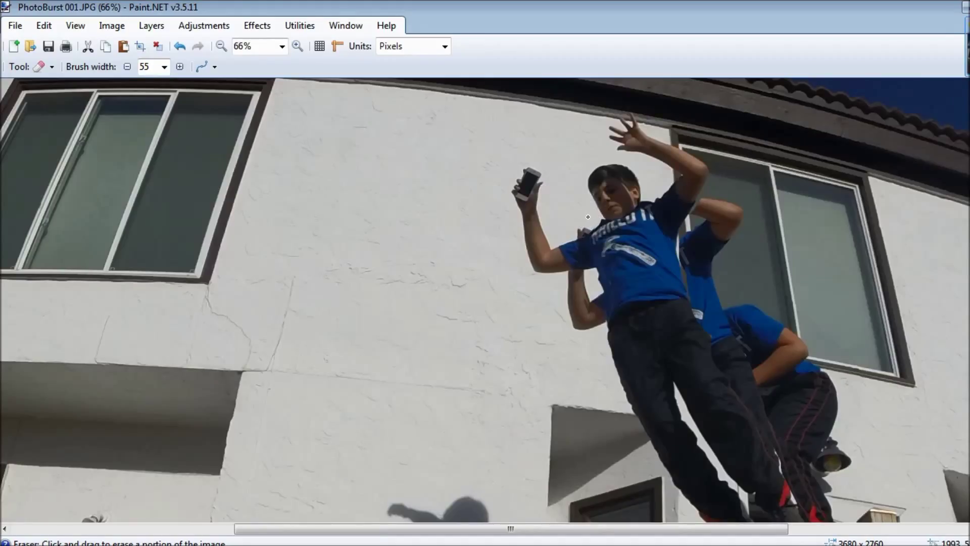
{"action": "mouse_move", "coordinate": [654, 179]}
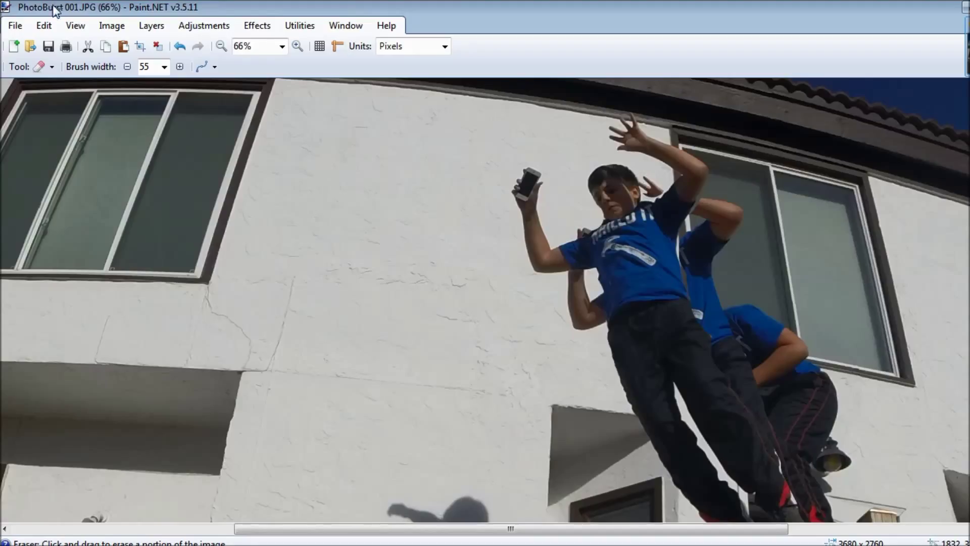
{"action": "left_click", "coordinate": [127, 67]}
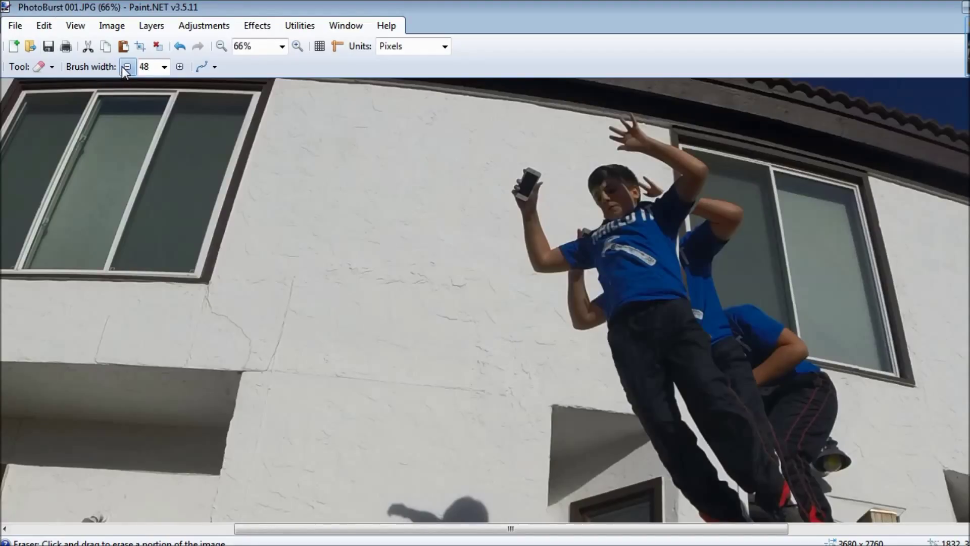
{"action": "left_click", "coordinate": [127, 67]}
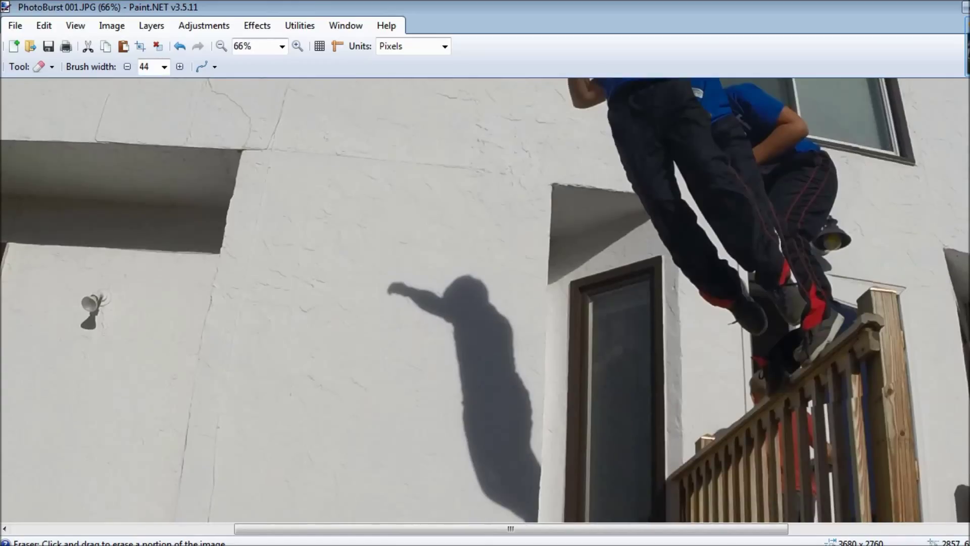
{"action": "mouse_move", "coordinate": [421, 320]}
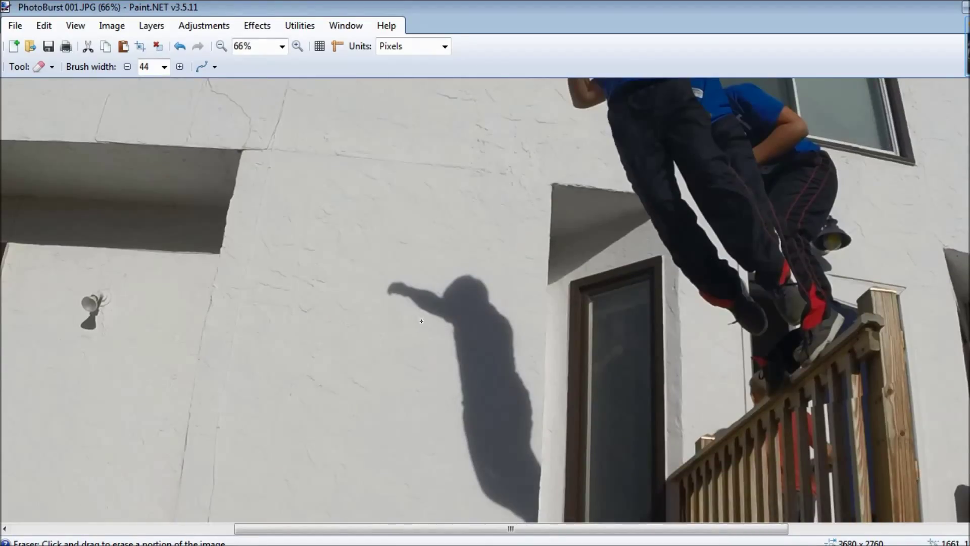
{"action": "mouse_move", "coordinate": [437, 346]}
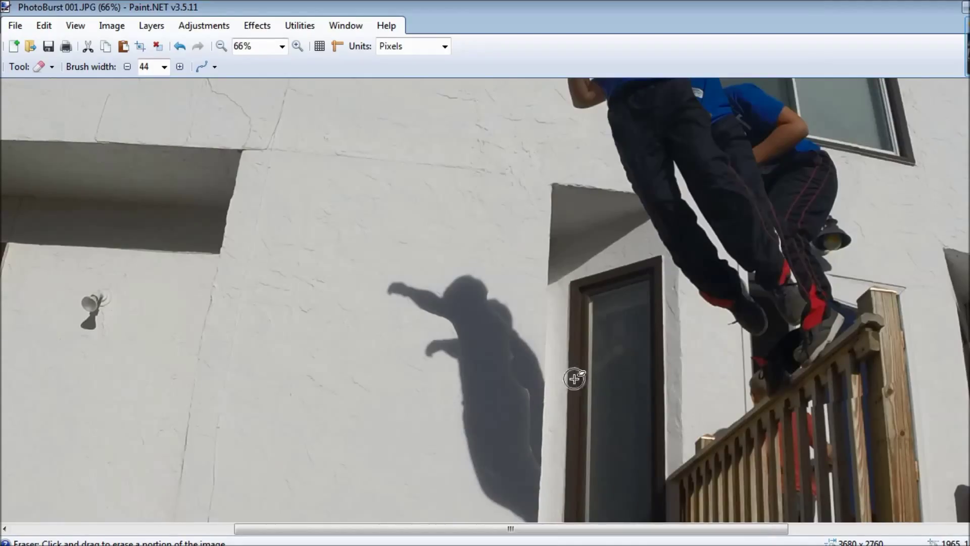
{"action": "mouse_move", "coordinate": [505, 282]}
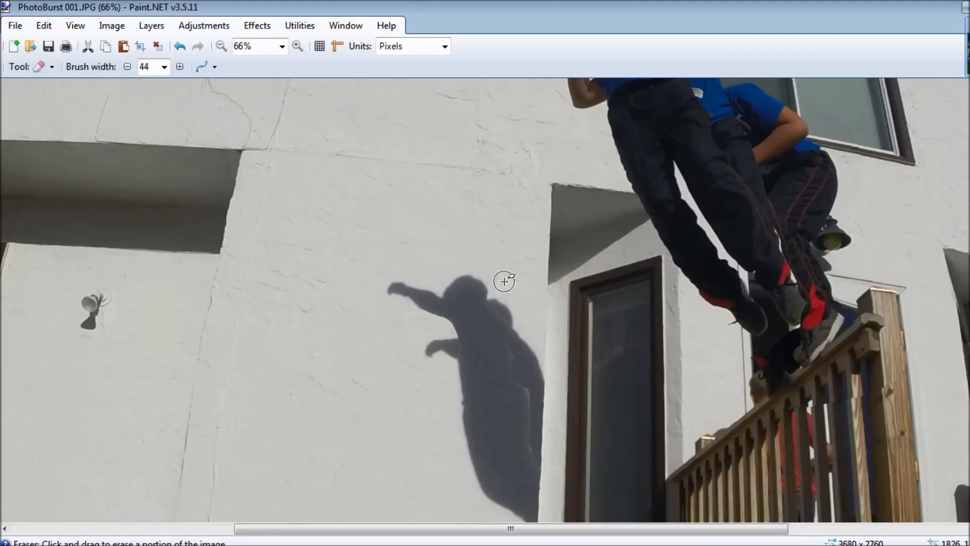
{"action": "mouse_move", "coordinate": [517, 316]}
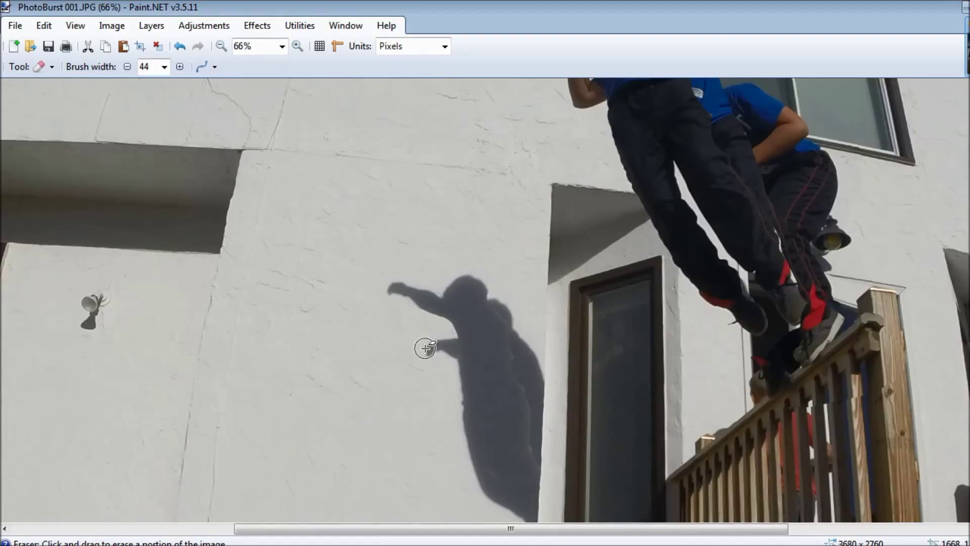
{"action": "mouse_move", "coordinate": [837, 330]}
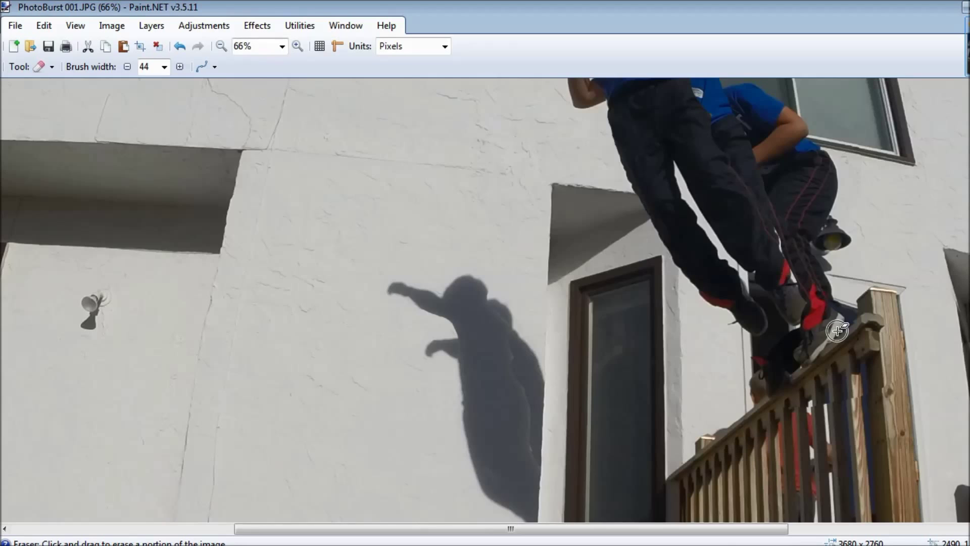
{"action": "left_click", "coordinate": [221, 46]}
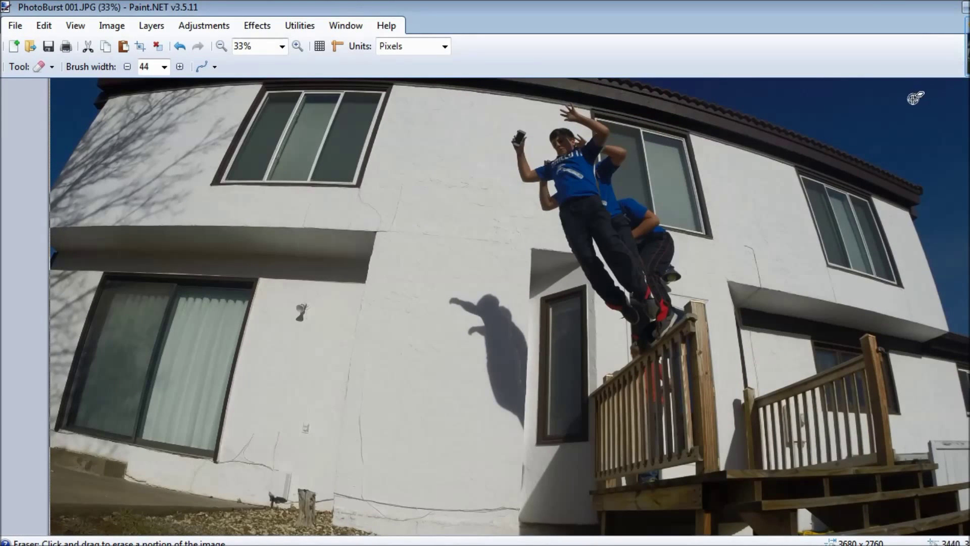
{"action": "mouse_move", "coordinate": [710, 216]}
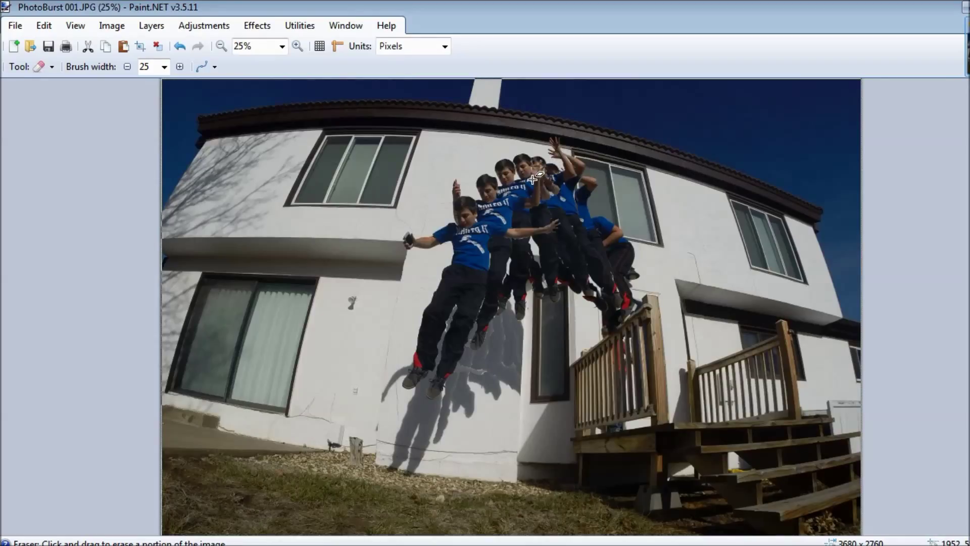
{"action": "mouse_move", "coordinate": [560, 241]}
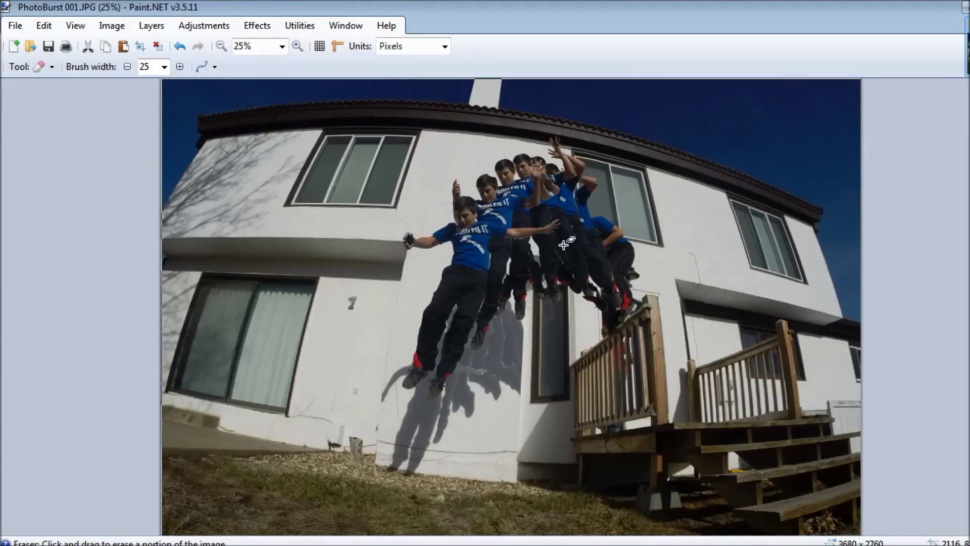
{"action": "mouse_move", "coordinate": [560, 241]}
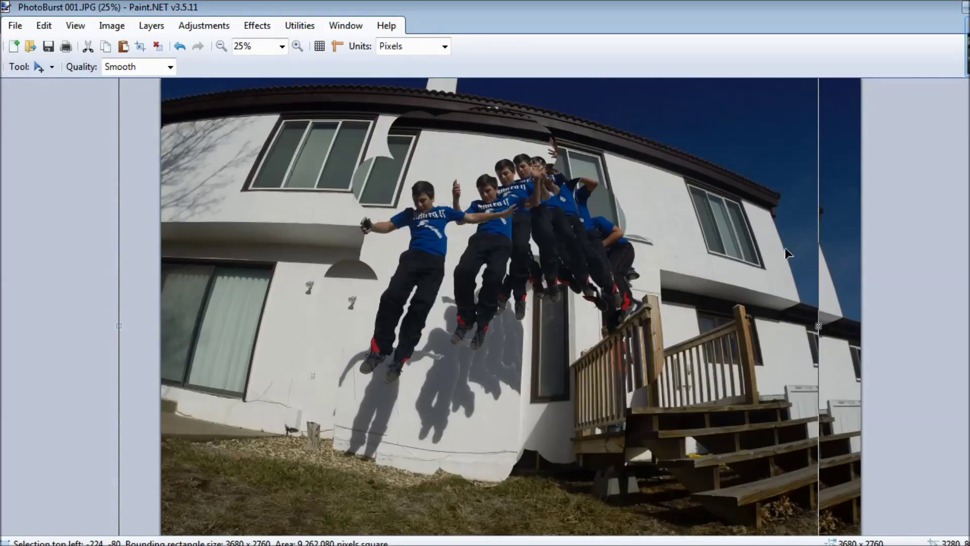
{"action": "mouse_move", "coordinate": [203, 101]}
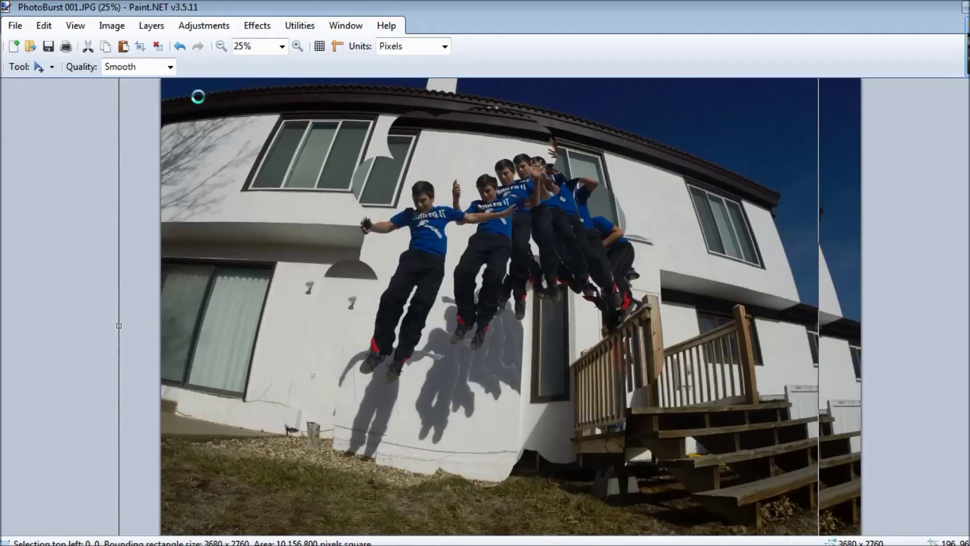
Align the pasted burst layer at top-left 0,0 over the composite of seven figures.
{"action": "scroll", "scroll_direction": "up", "scroll_amount": 3}
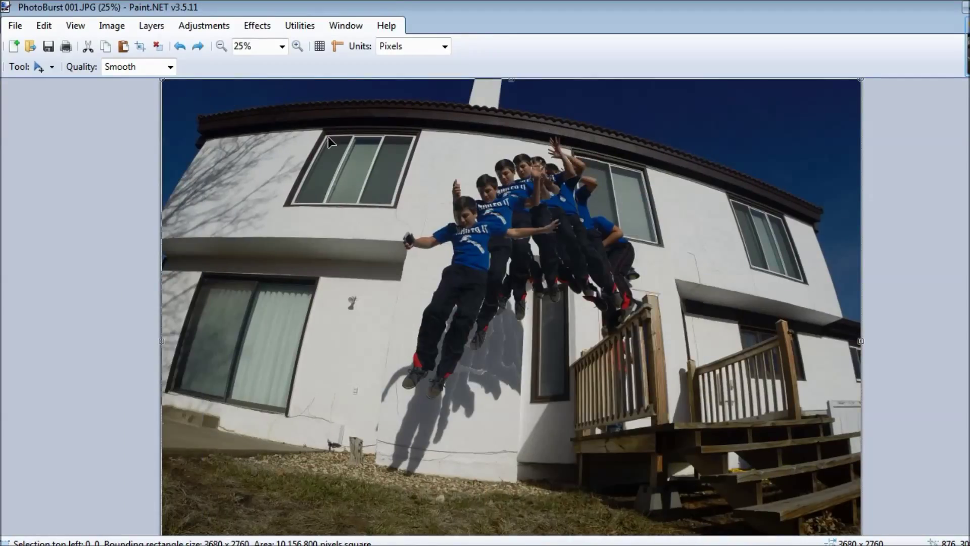